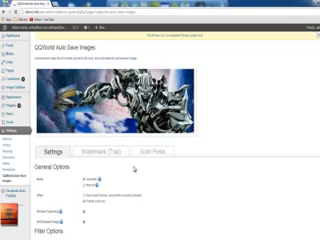
scroll(down, 3)
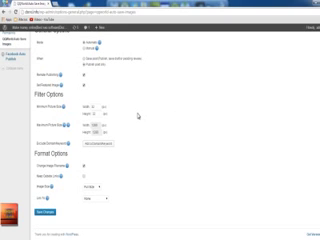
mouse_move(138, 118)
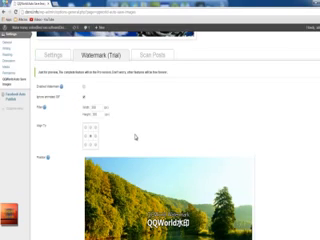
scroll(down, 3)
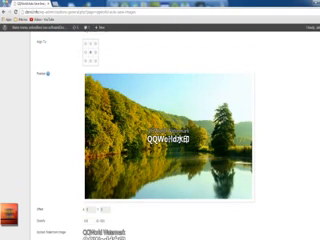